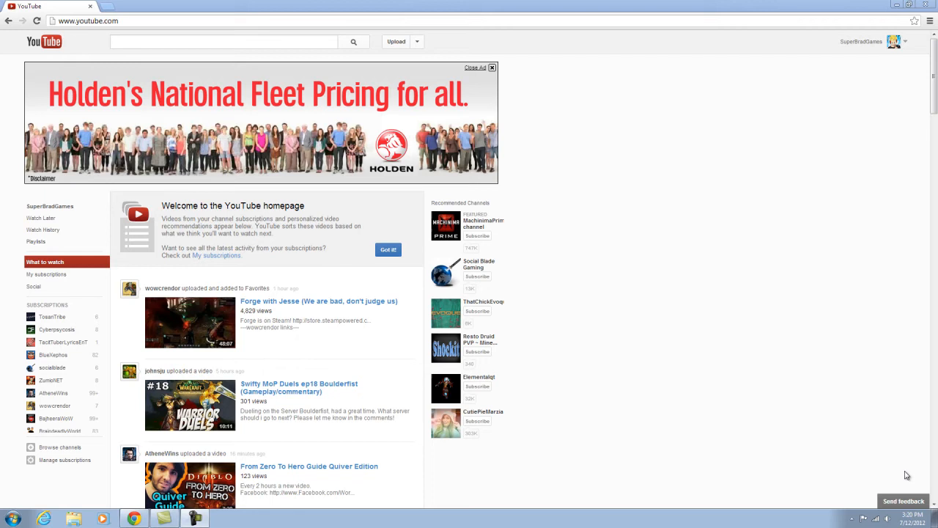
pyautogui.moveTo(892, 469)
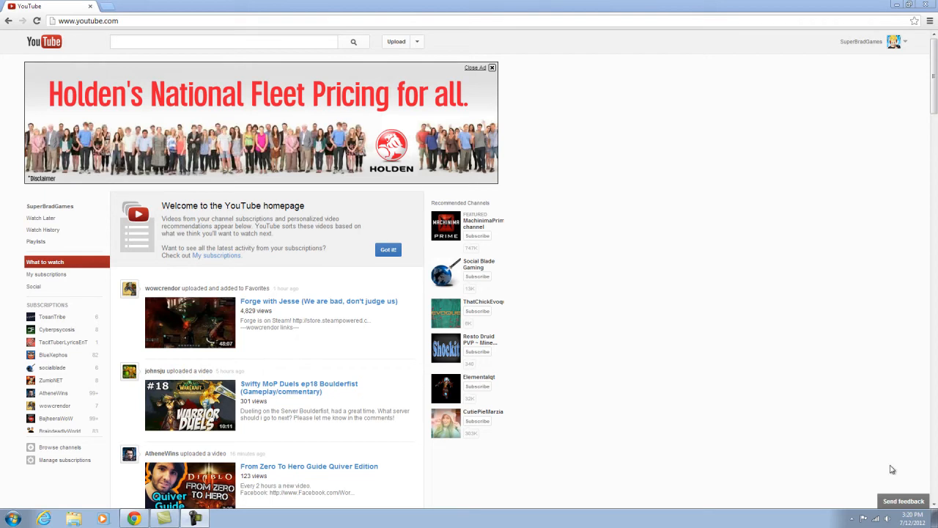
pyautogui.moveTo(872, 57)
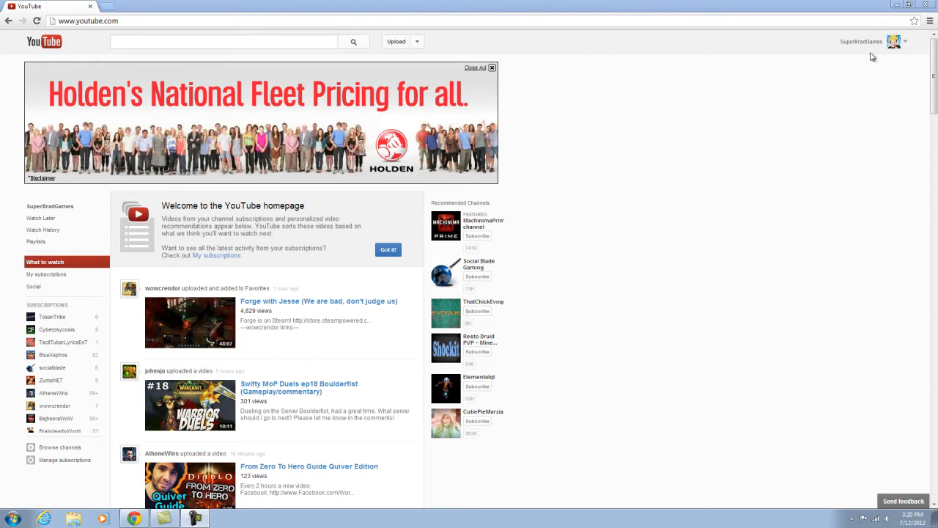
pyautogui.moveTo(209, 283)
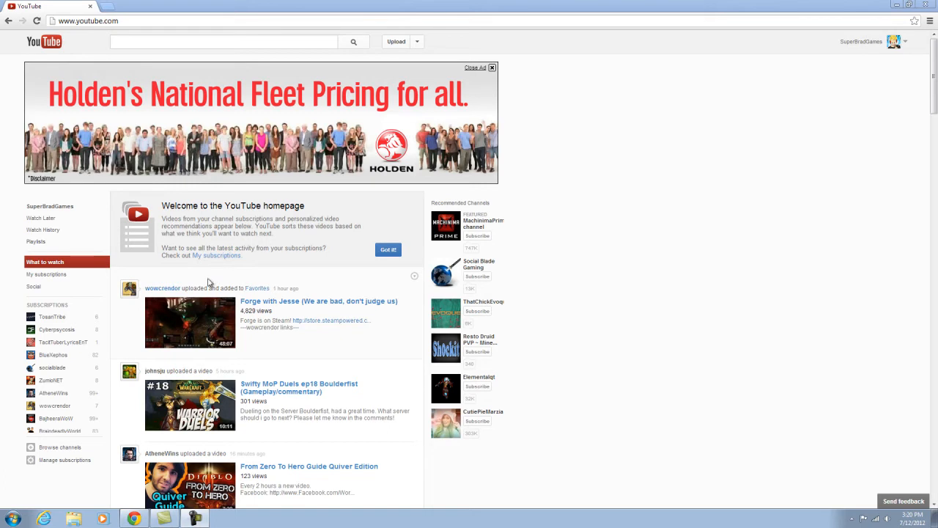
pyautogui.moveTo(117, 336)
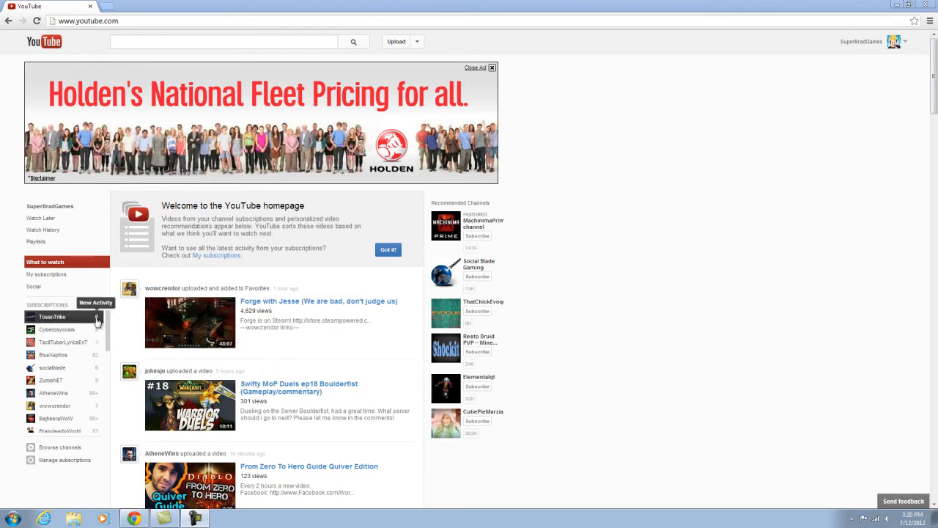
pyautogui.moveTo(89, 393)
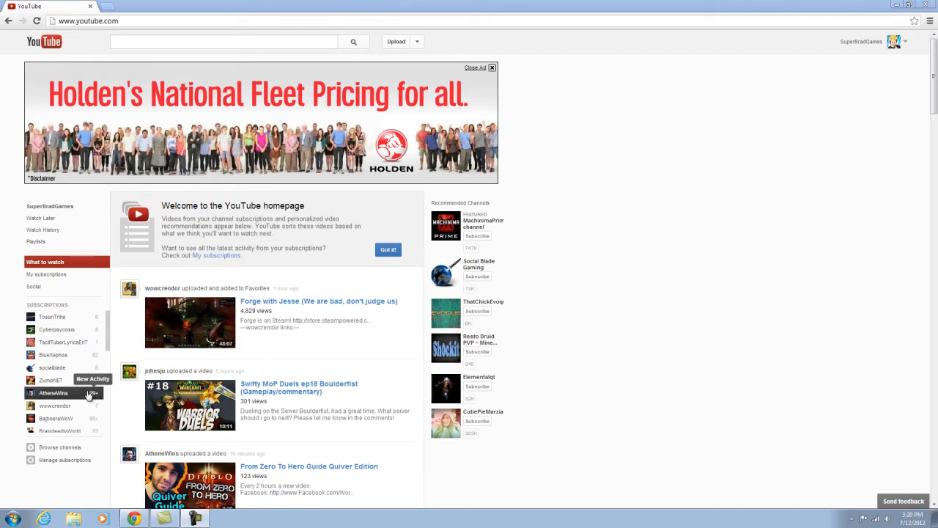
# Scroll through the home feed, opening and closing the Zumio video tab
pyautogui.scroll(-3)
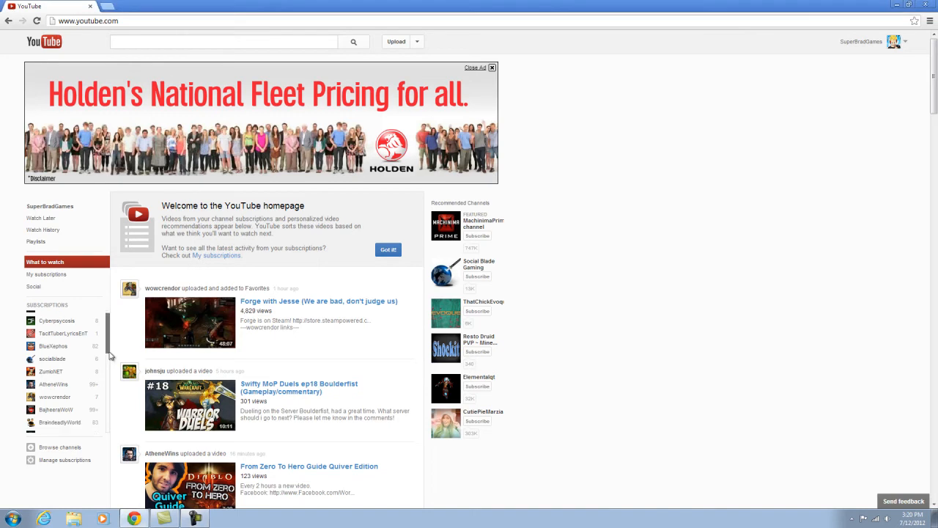
pyautogui.scroll(-3)
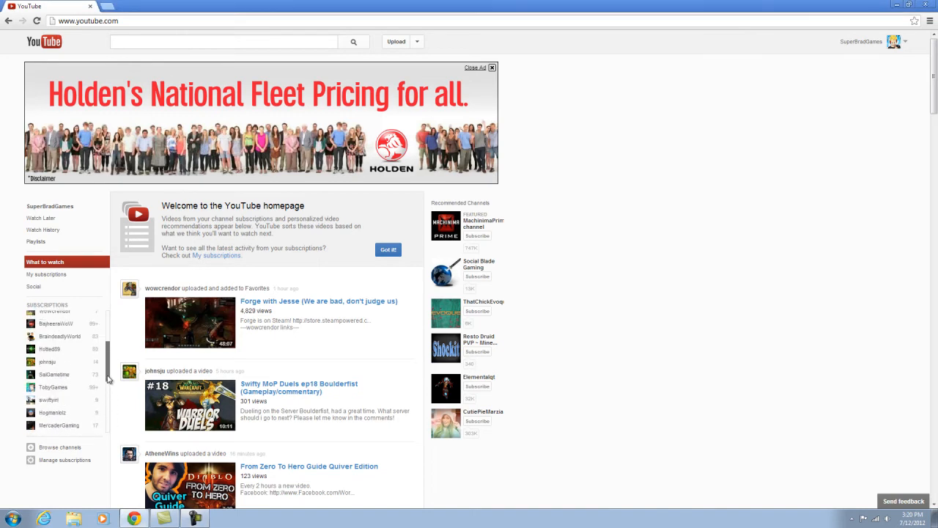
pyautogui.scroll(-3)
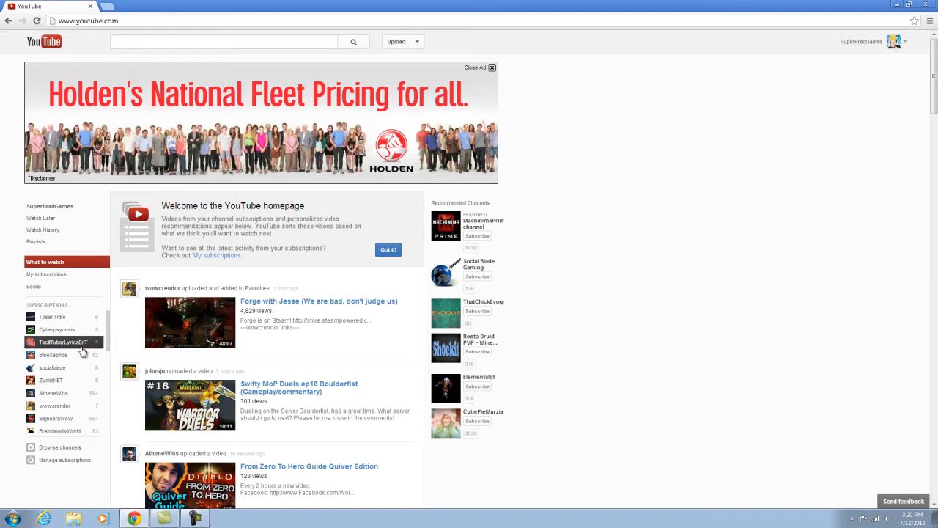
pyautogui.moveTo(161, 273)
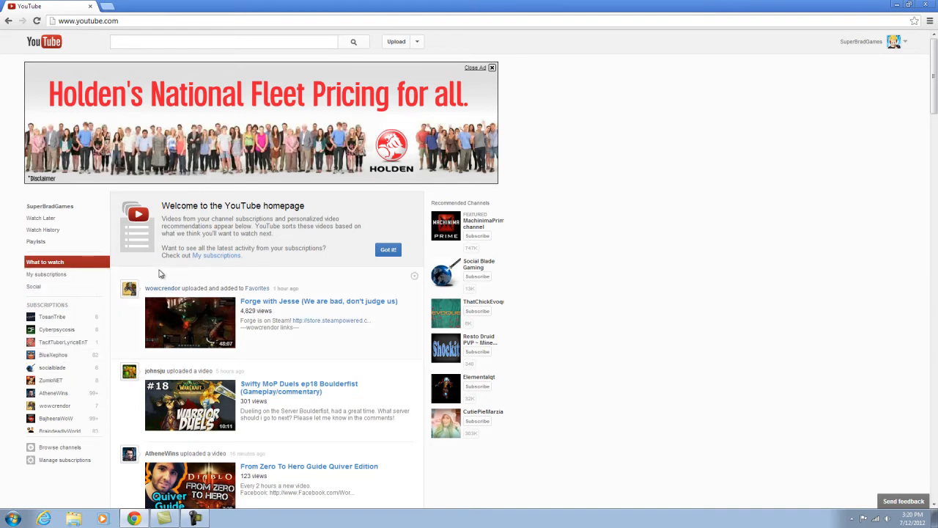
pyautogui.scroll(-3)
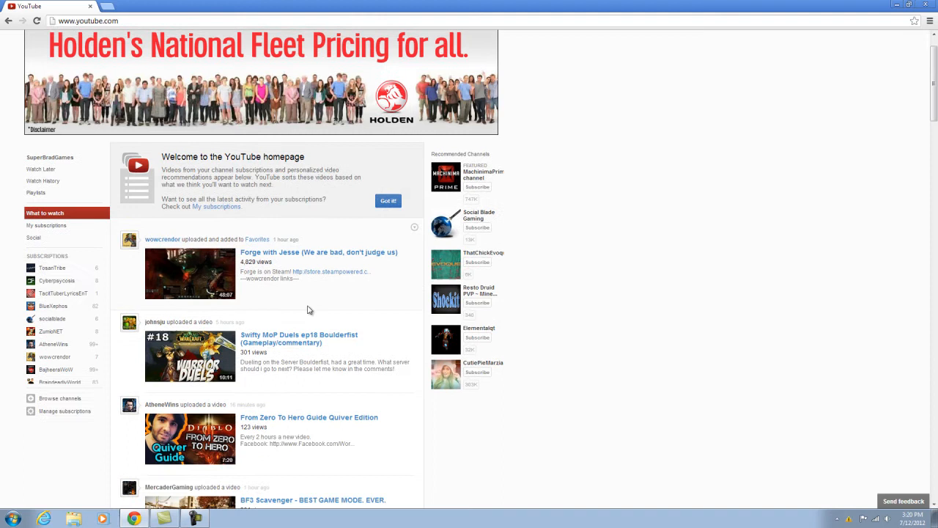
pyautogui.scroll(-3)
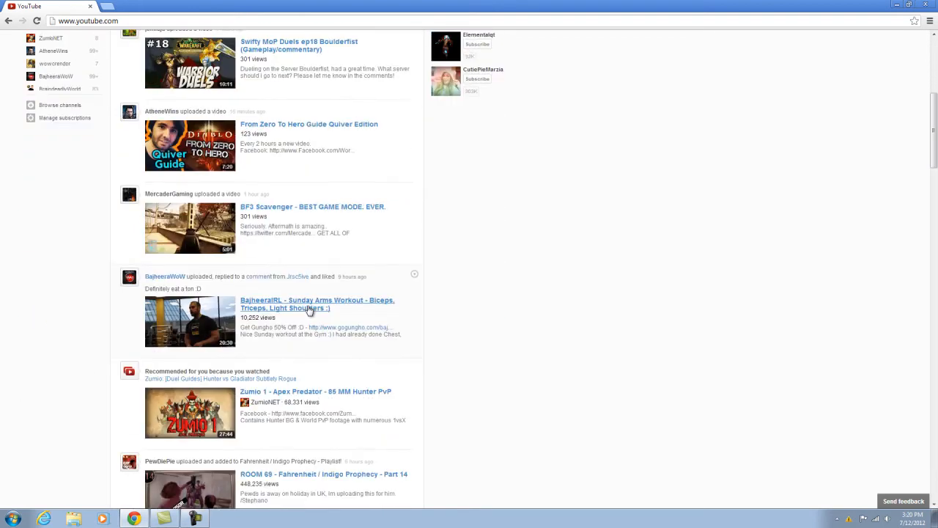
pyautogui.scroll(-3)
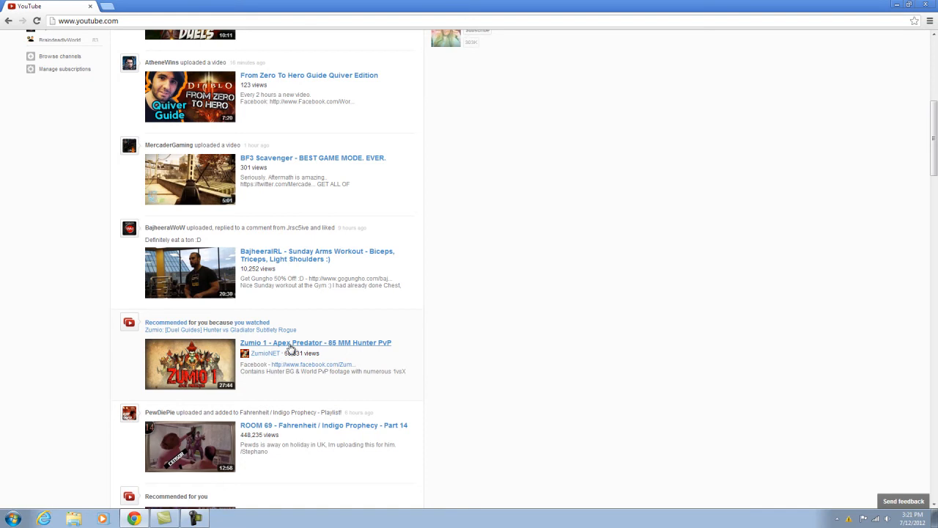
pyautogui.click(316, 342)
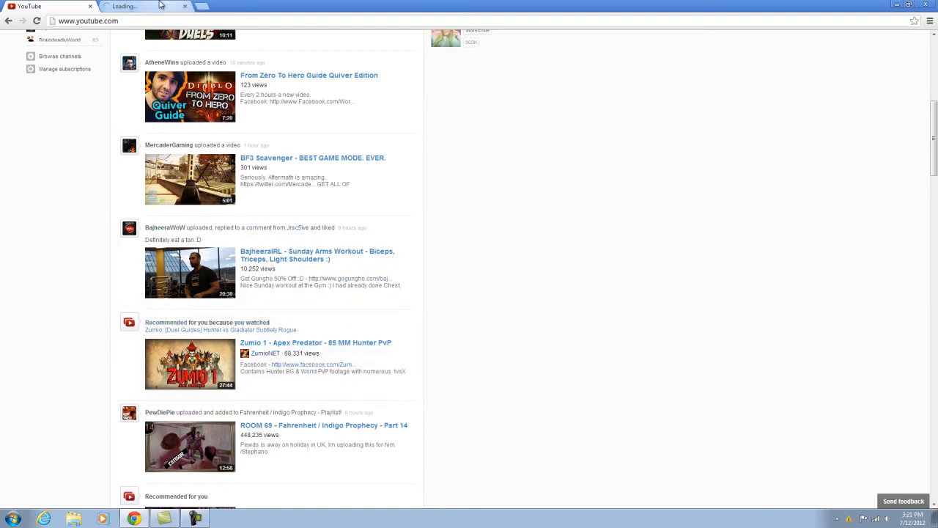
pyautogui.click(316, 342)
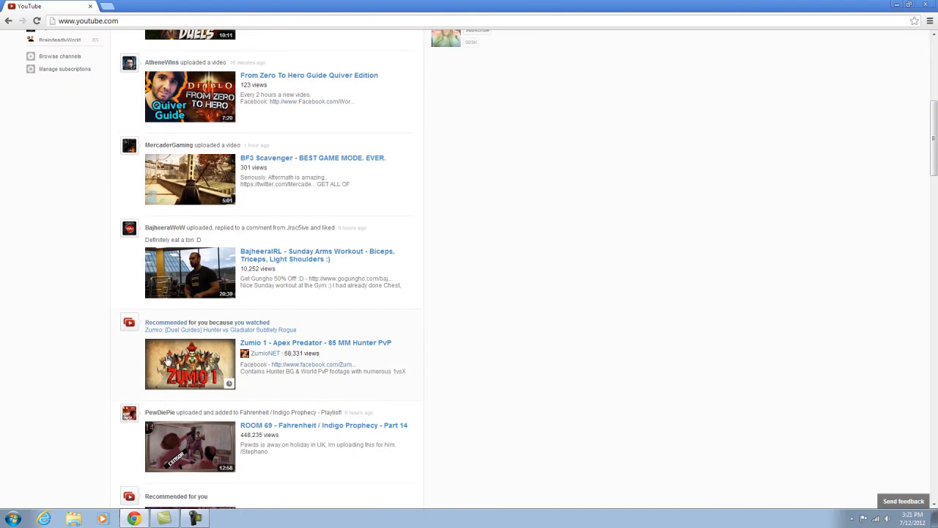
pyautogui.moveTo(46, 308)
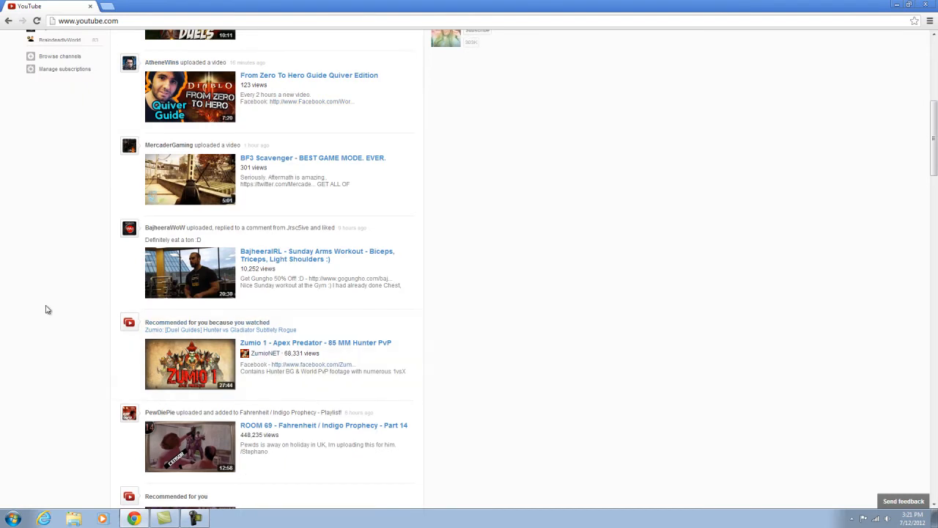
# Show My subscriptions and bring up link options for the Quiver Edition video
pyautogui.scroll(-3)
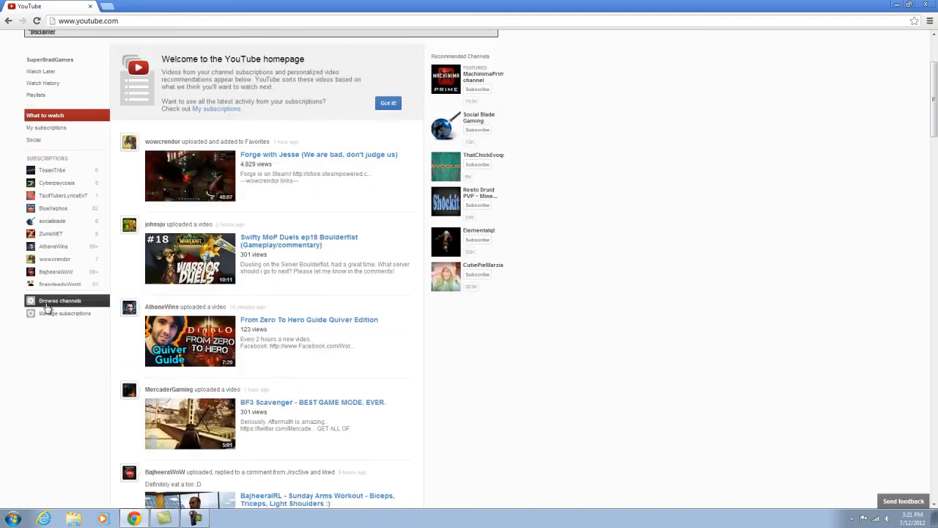
pyautogui.click(55, 272)
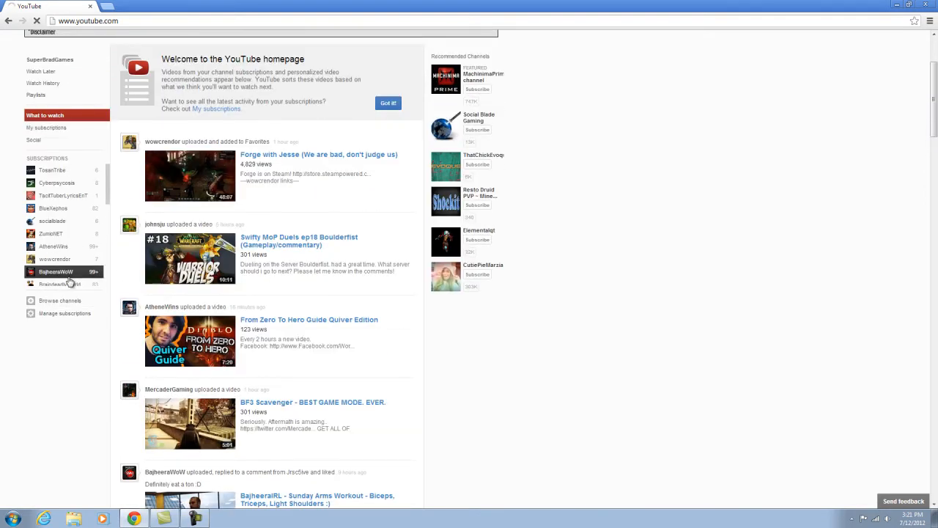
pyautogui.click(45, 128)
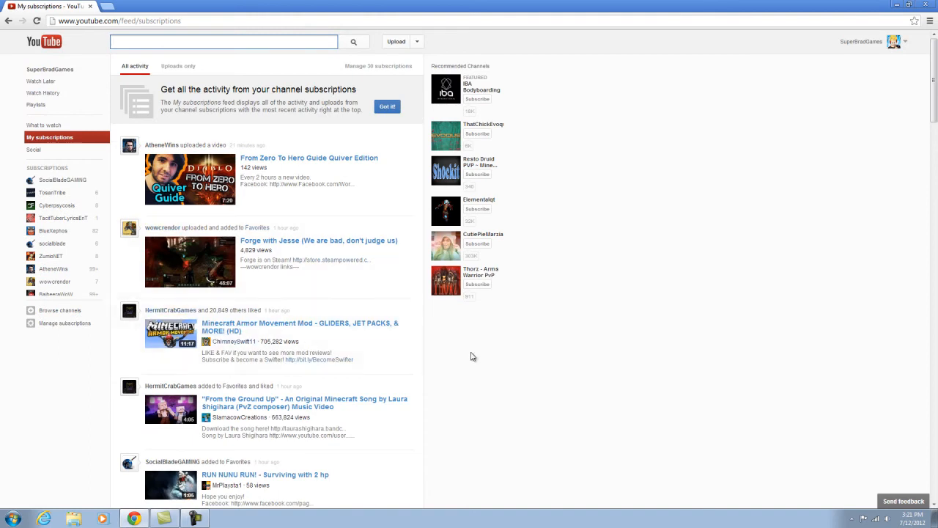
pyautogui.rightClick(308, 158)
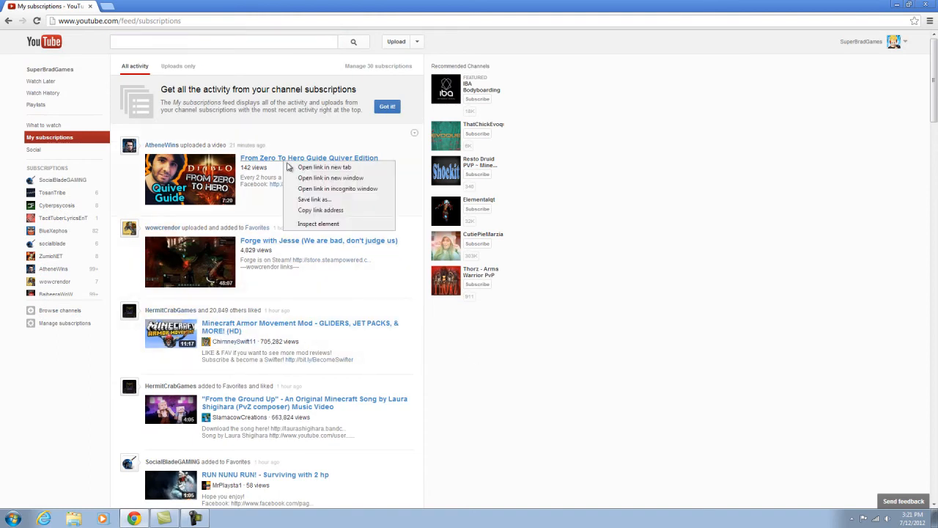
# Open AtheneWins' Quiver Edition video in a new tab, check statistics, expand the guide
pyautogui.click(325, 167)
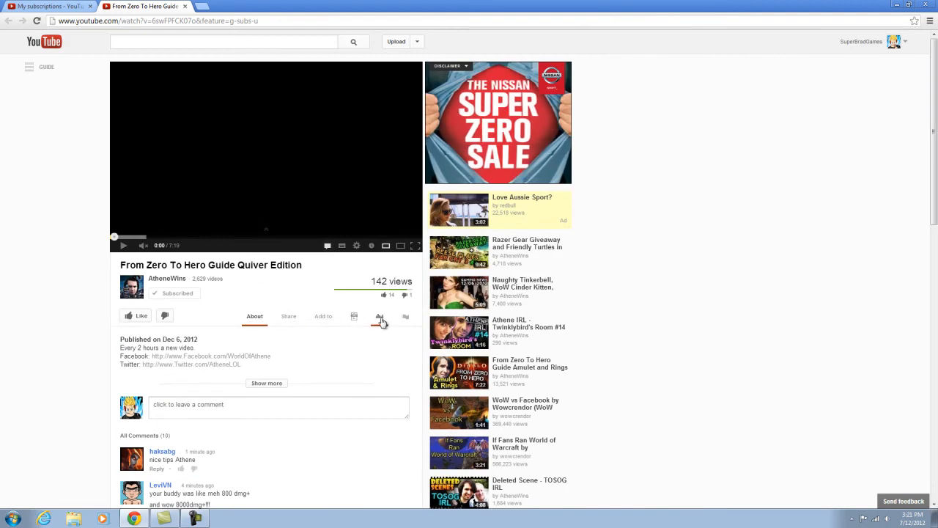
pyautogui.click(379, 316)
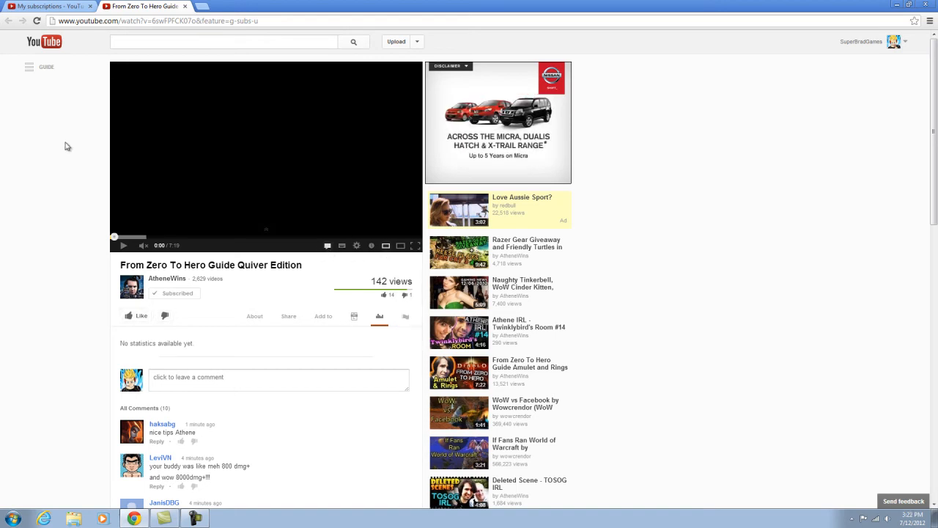
pyautogui.click(30, 66)
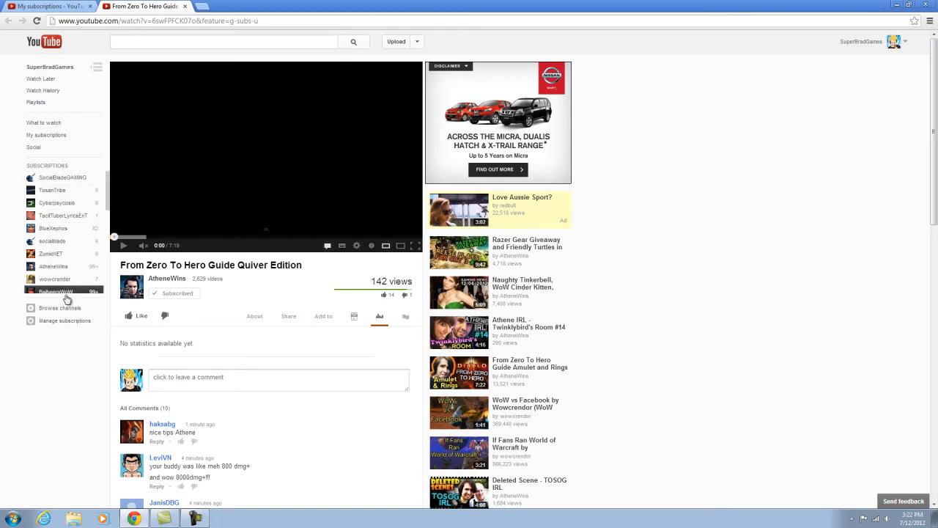
# Open the TobyGames channel feed from Subscriptions and scroll the guide list
pyautogui.scroll(-3)
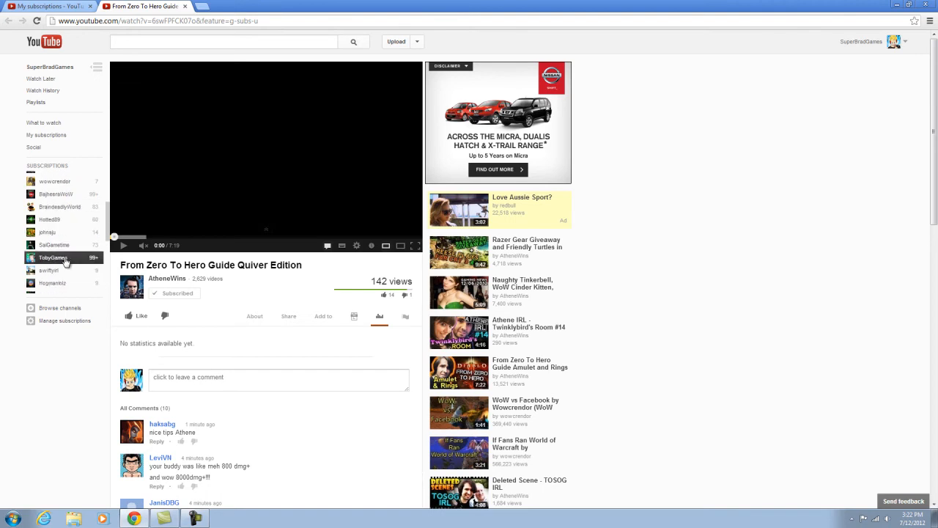
pyautogui.click(51, 257)
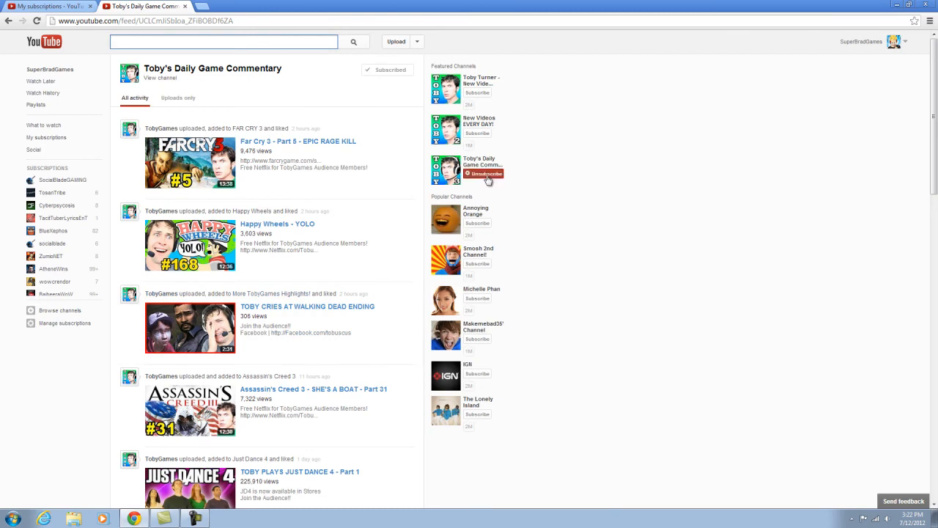
pyautogui.click(483, 174)
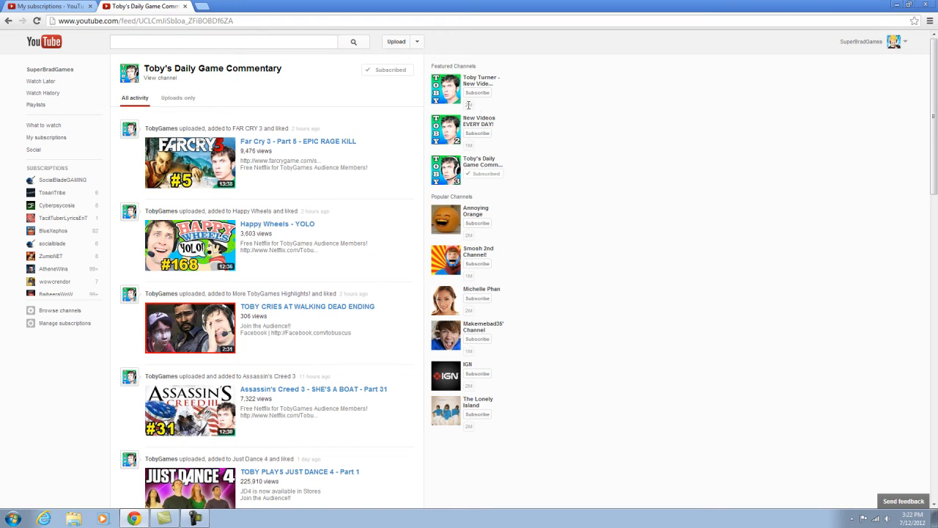
pyautogui.moveTo(469, 106)
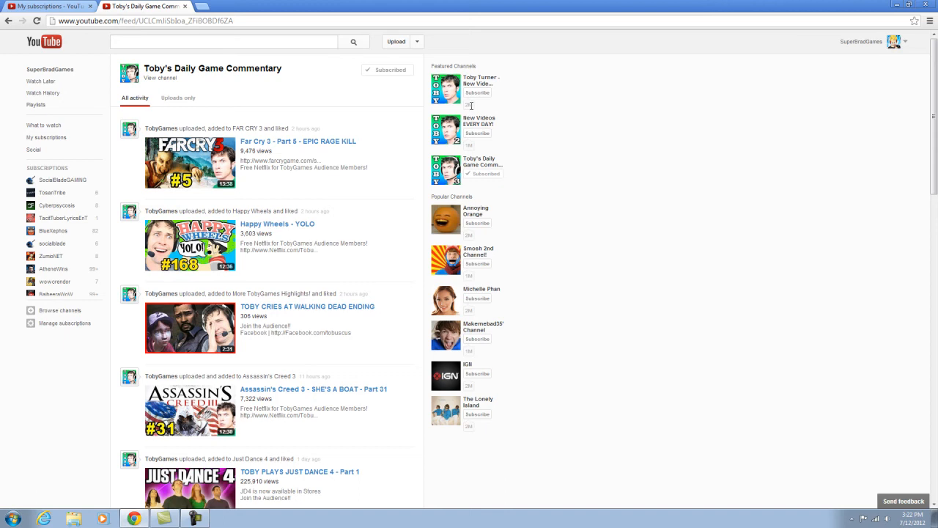
pyautogui.moveTo(525, 92)
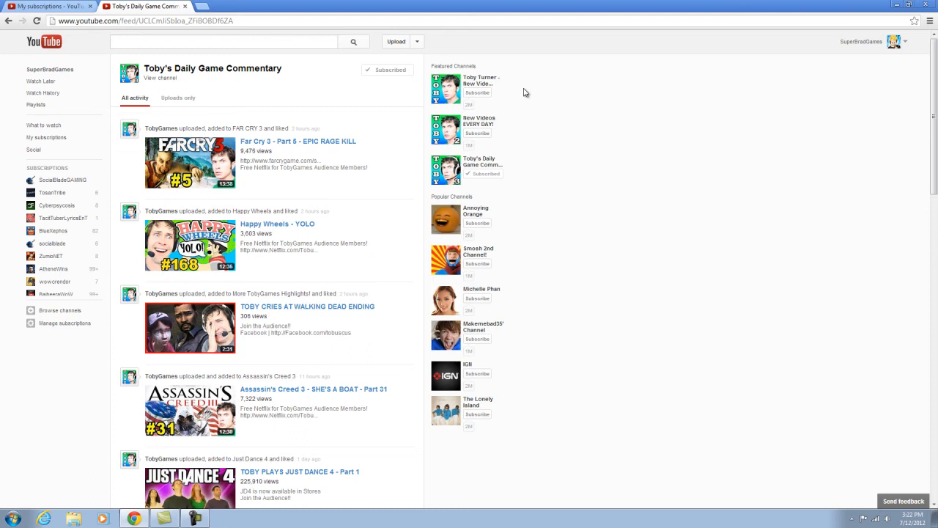
pyautogui.moveTo(469, 347)
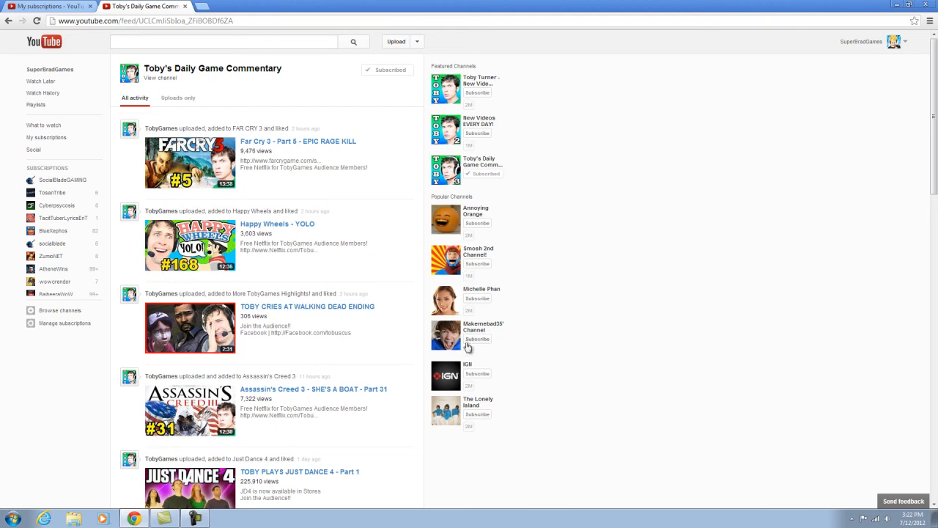
pyautogui.moveTo(488, 352)
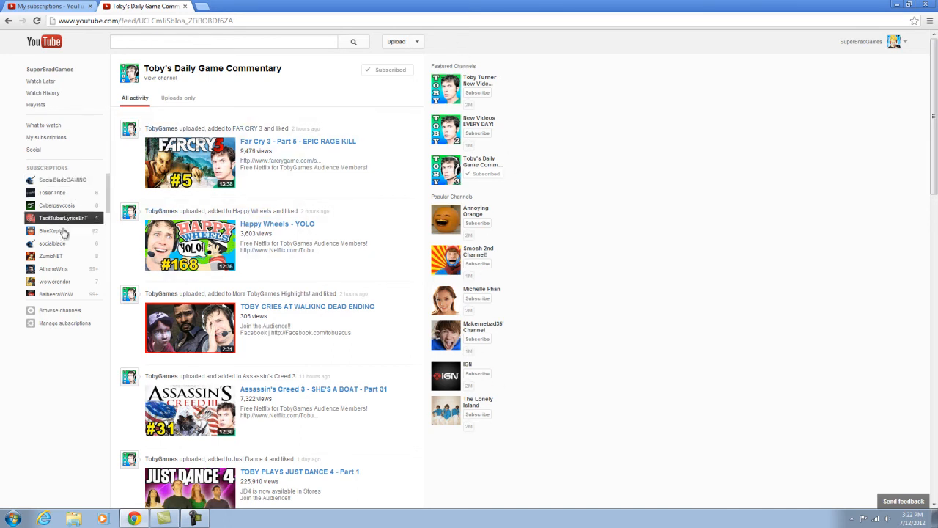
pyautogui.scroll(-3)
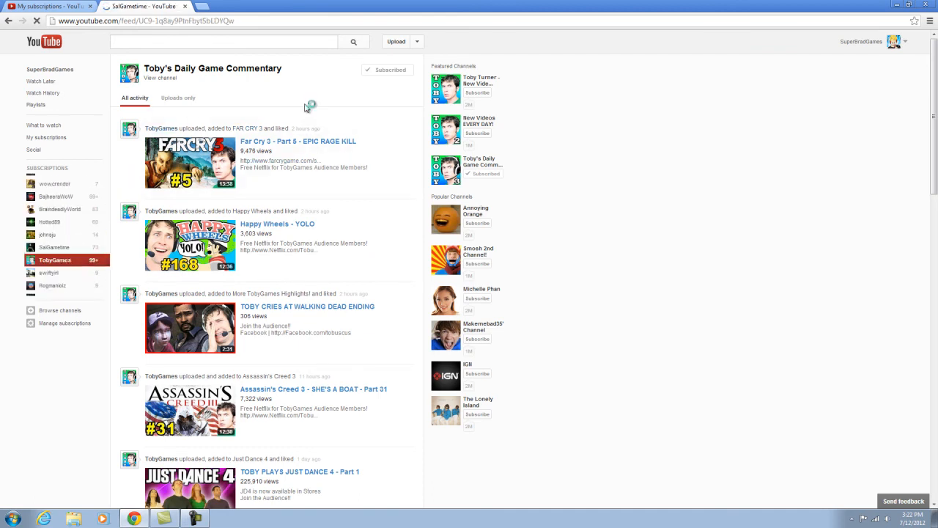
# Open SalGametime's channel feed from the Subscriptions guide
pyautogui.click(53, 247)
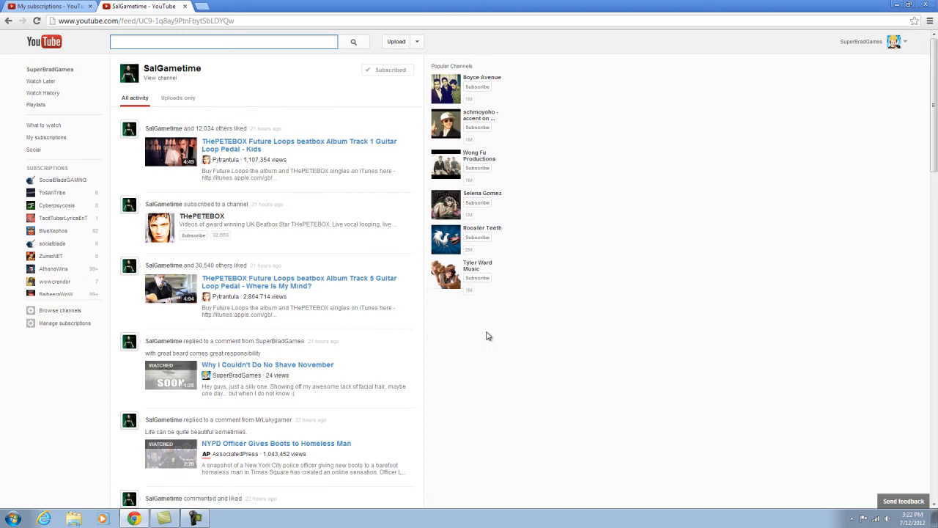
pyautogui.moveTo(489, 266)
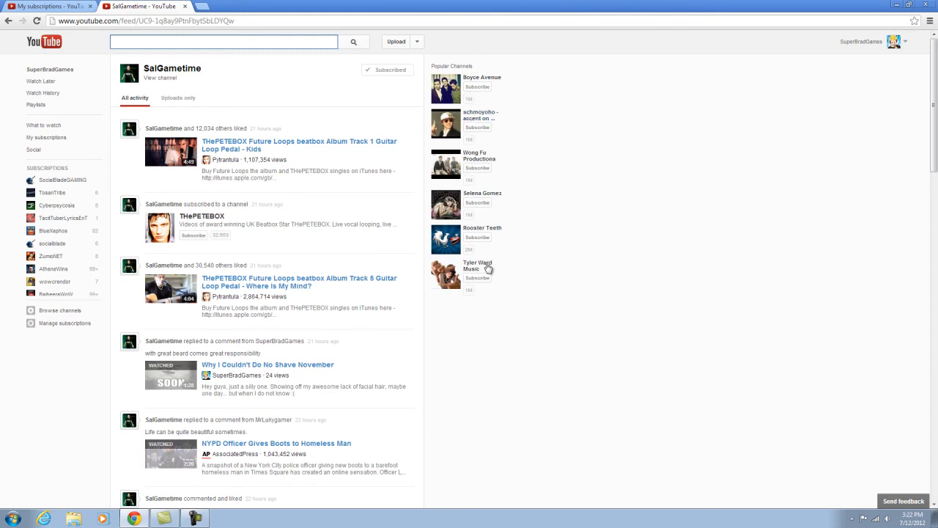
pyautogui.moveTo(544, 302)
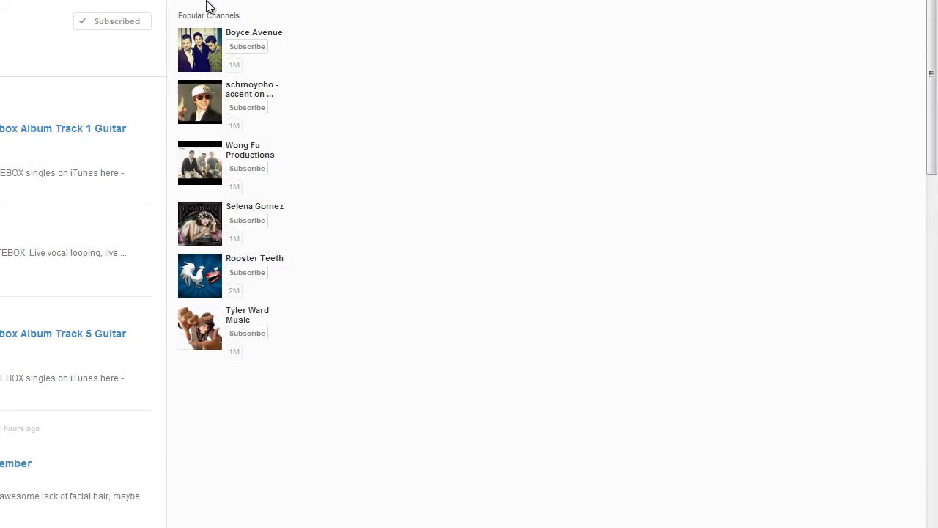
pyautogui.moveTo(211, 38)
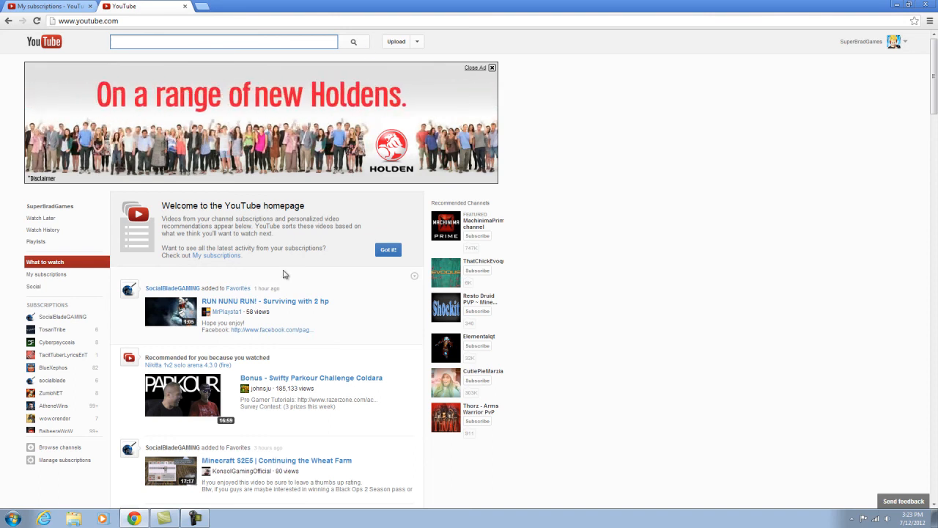
pyautogui.scroll(-3)
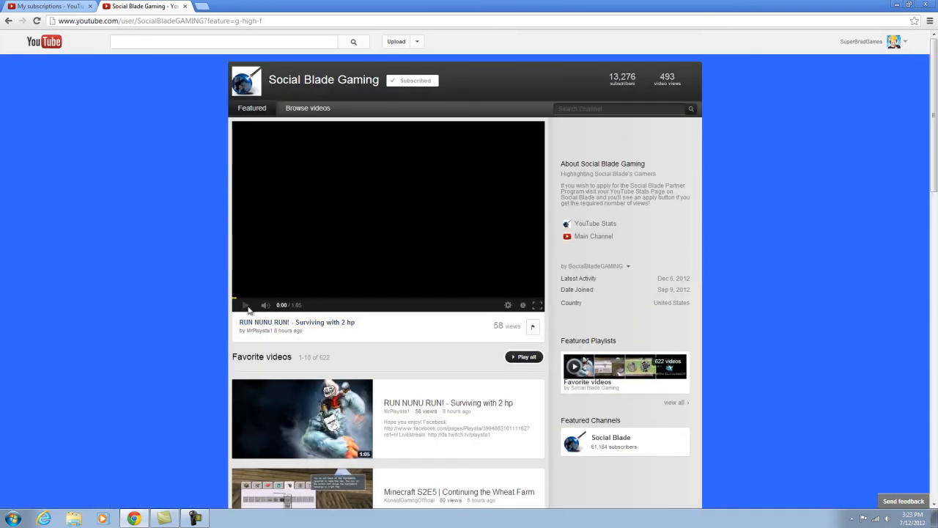
pyautogui.click(247, 305)
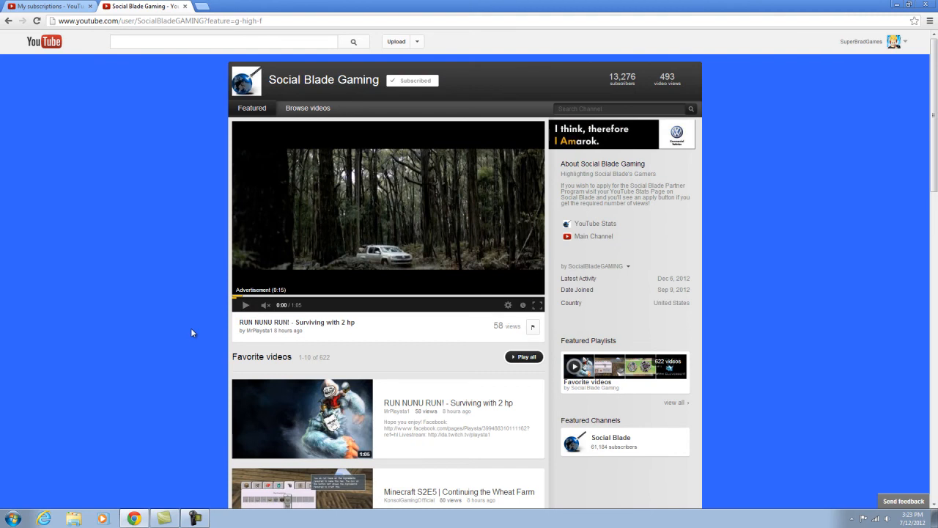
pyautogui.moveTo(757, 144)
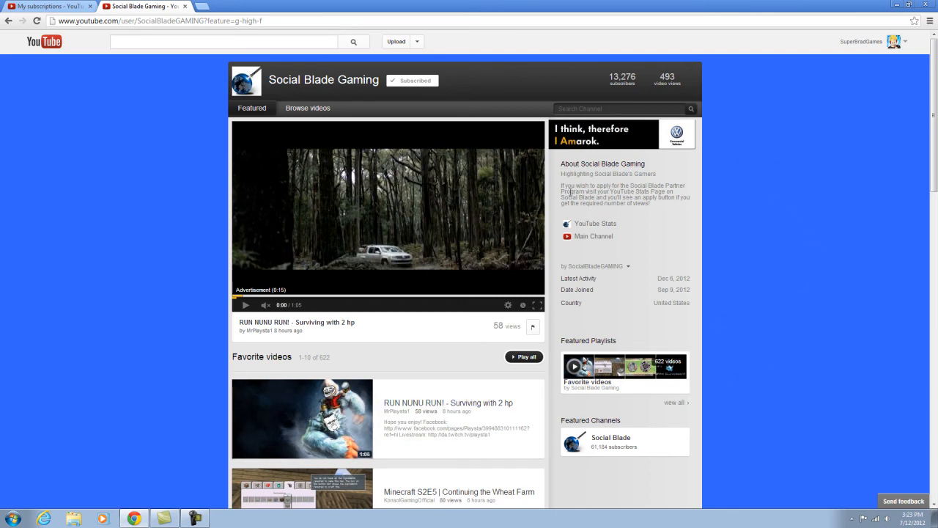
pyautogui.moveTo(624, 287)
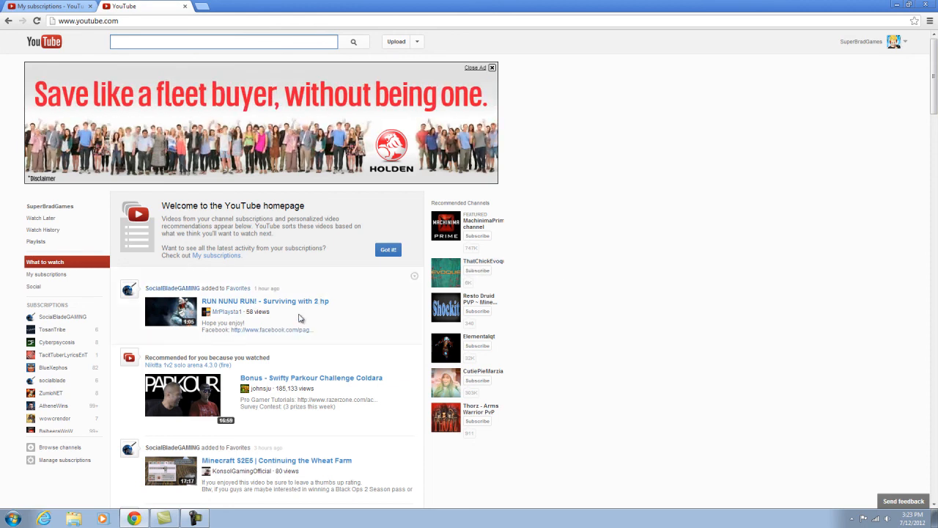
pyautogui.moveTo(329, 315)
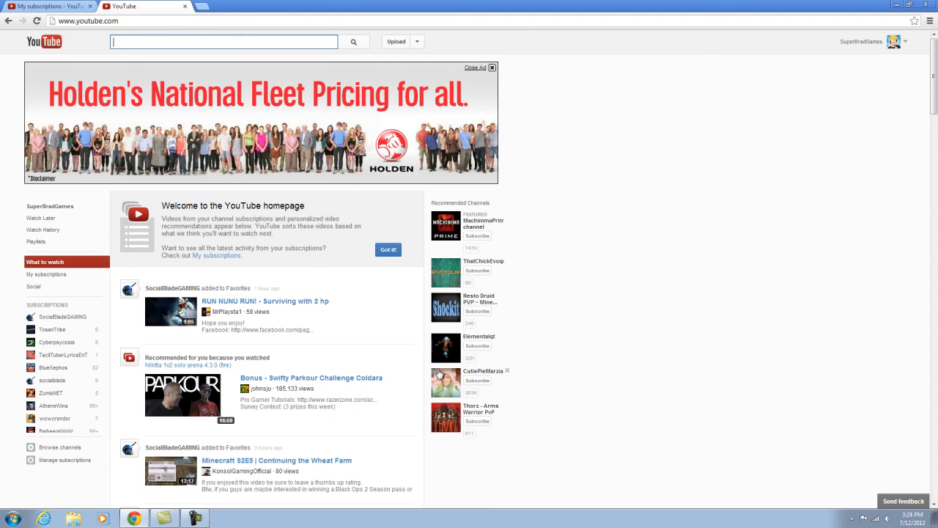
pyautogui.moveTo(410, 240)
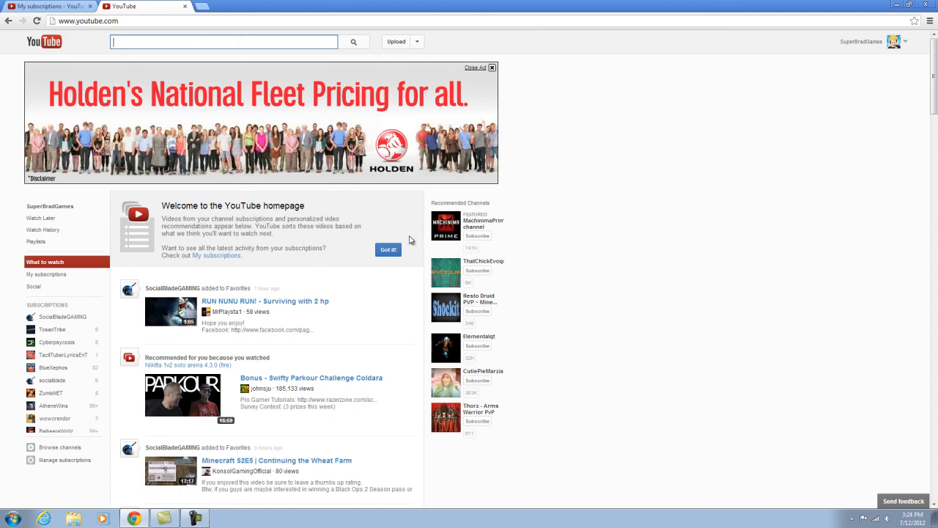
pyautogui.moveTo(673, 208)
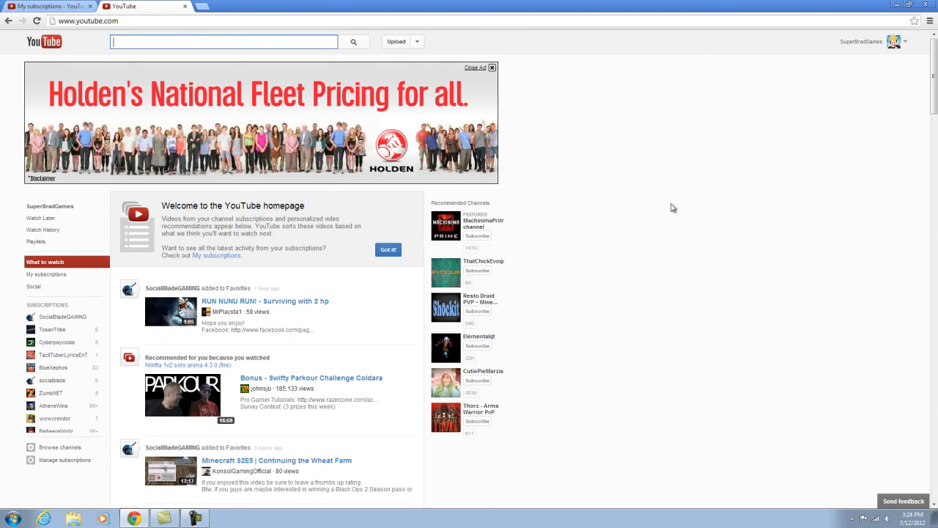
pyautogui.moveTo(644, 205)
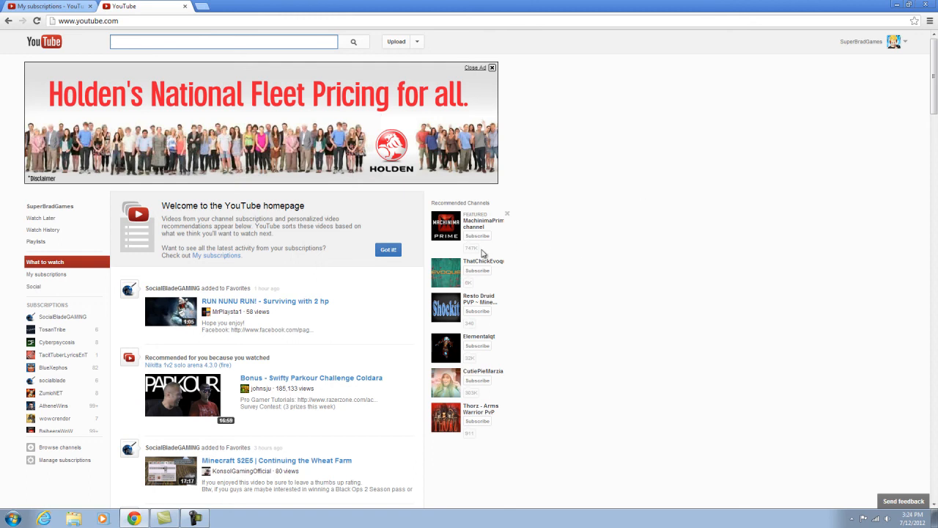
pyautogui.moveTo(410, 225)
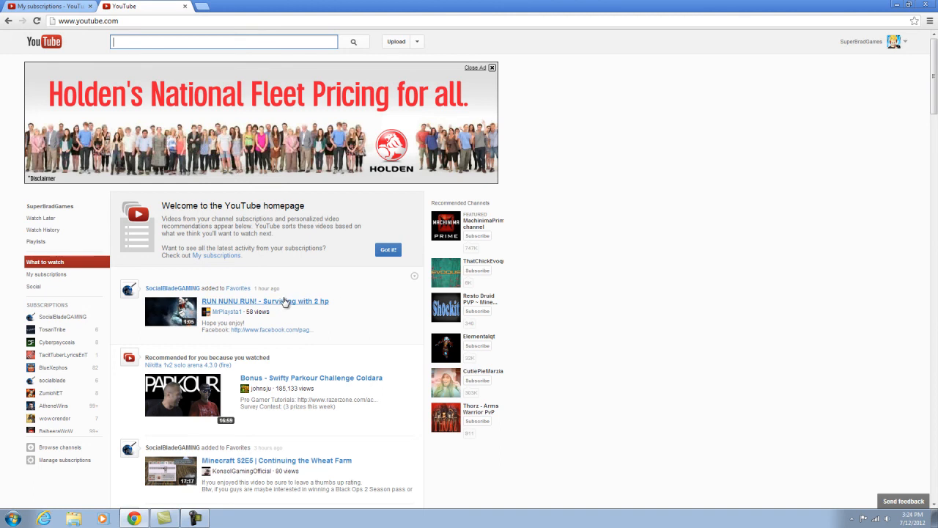
pyautogui.moveTo(272, 303)
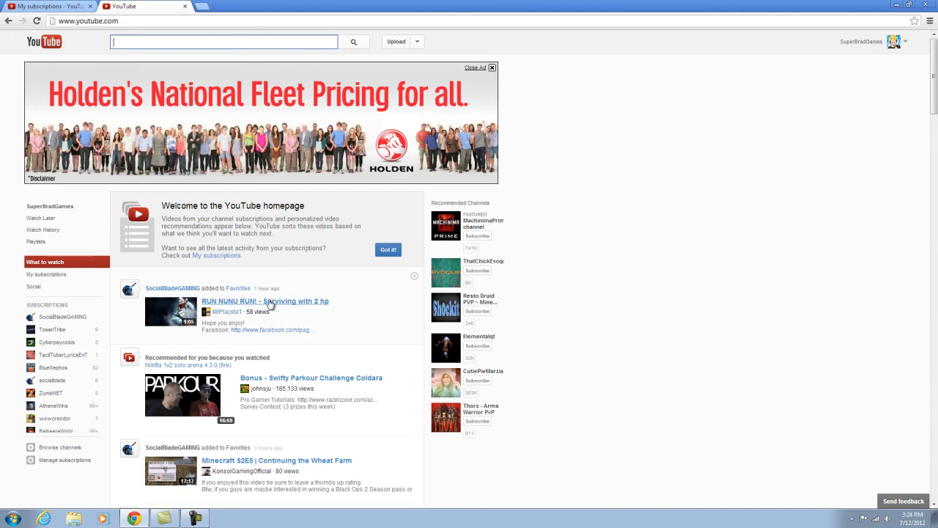
# Open RUN NUNU RUN! - Surviving with 2 hp and scroll down through its comments
pyautogui.click(266, 301)
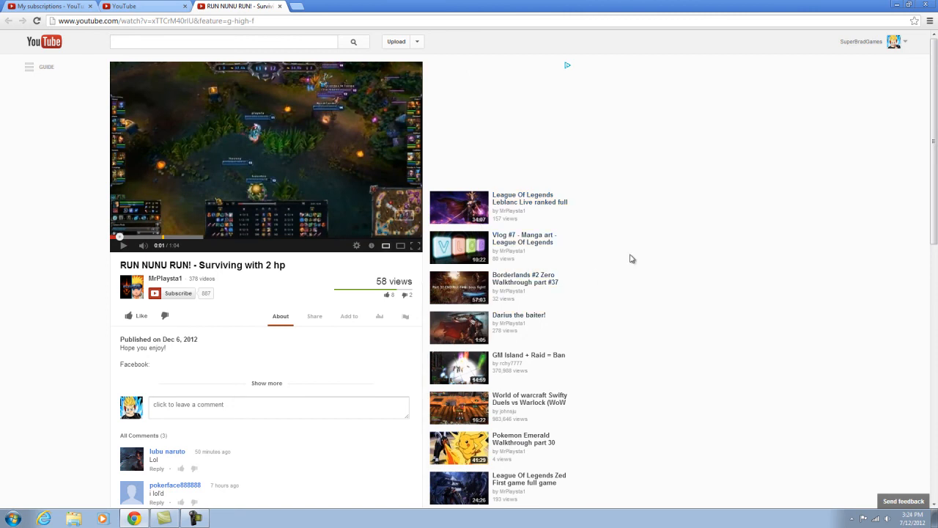
pyautogui.scroll(-3)
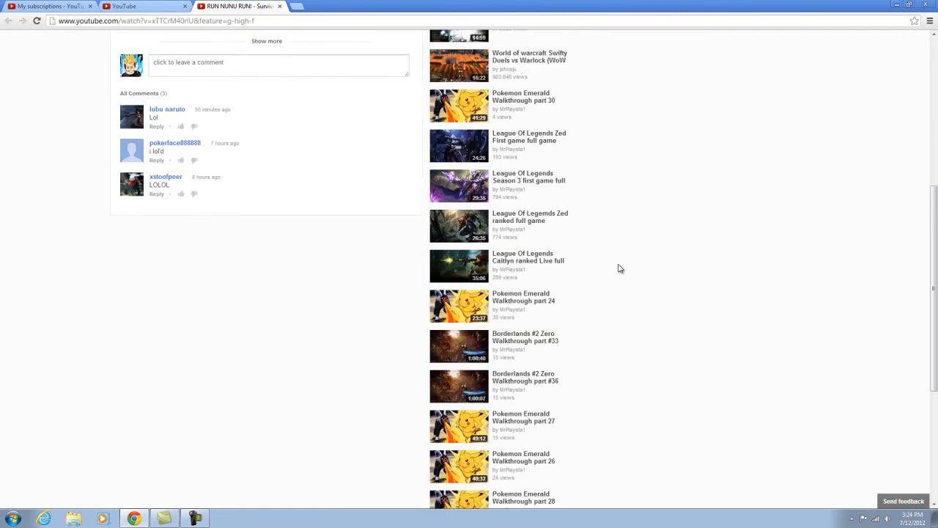
pyautogui.scroll(-3)
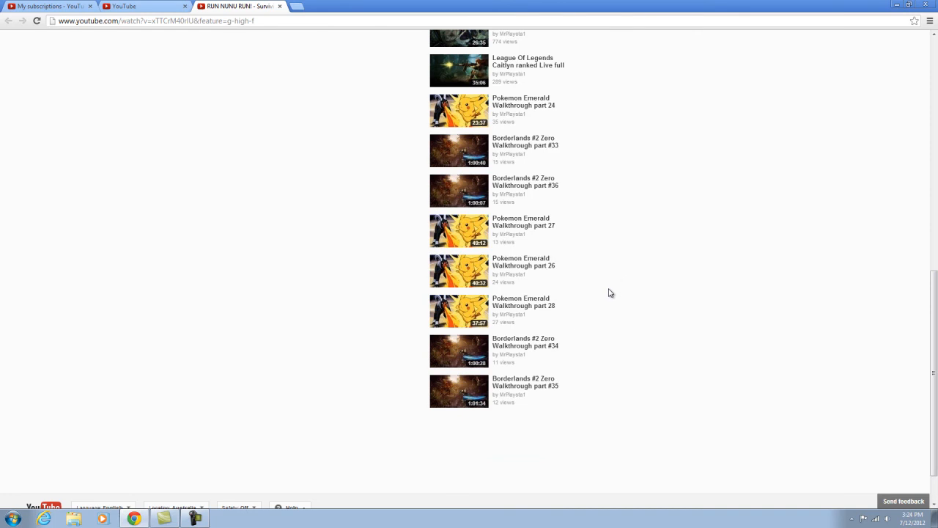
pyautogui.moveTo(438, 389)
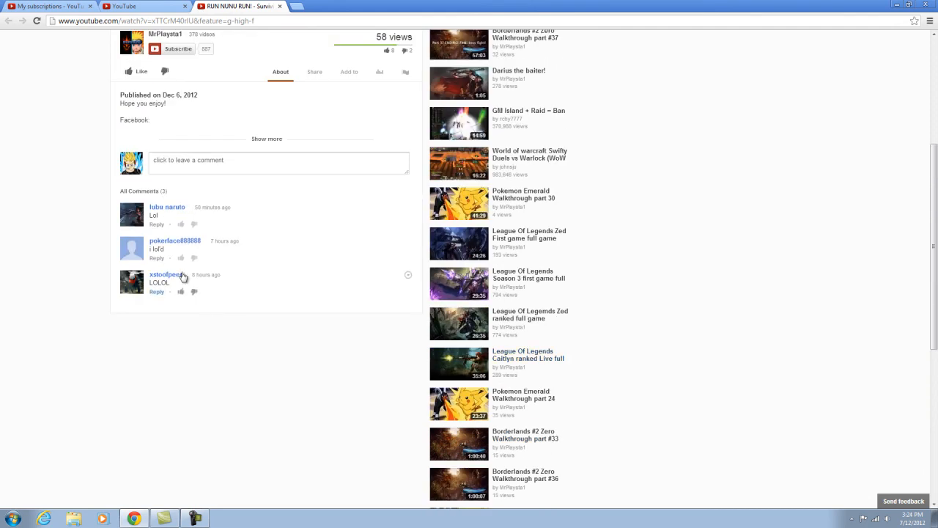
pyautogui.moveTo(128, 292)
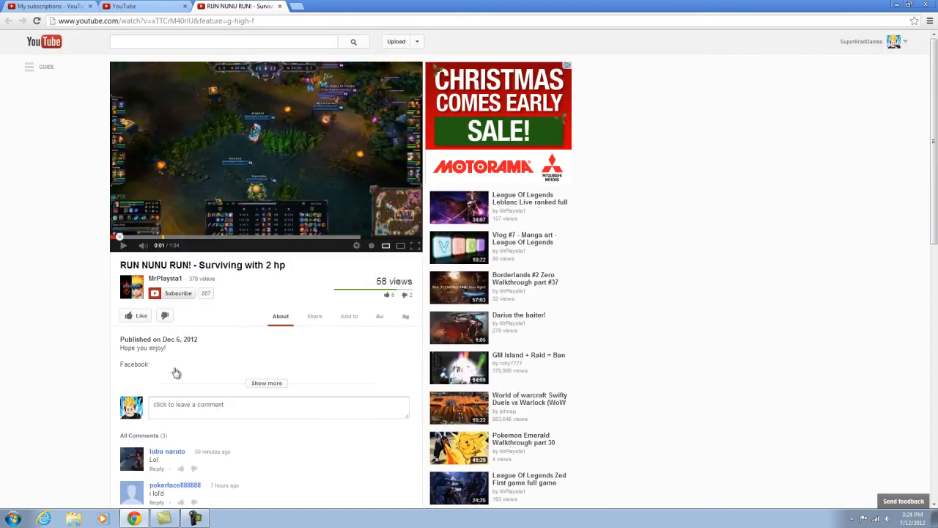
# Expand the GUIDE sidebar with subscribed channels beside the RUN NUNU RUN! video
pyautogui.scroll(-3)
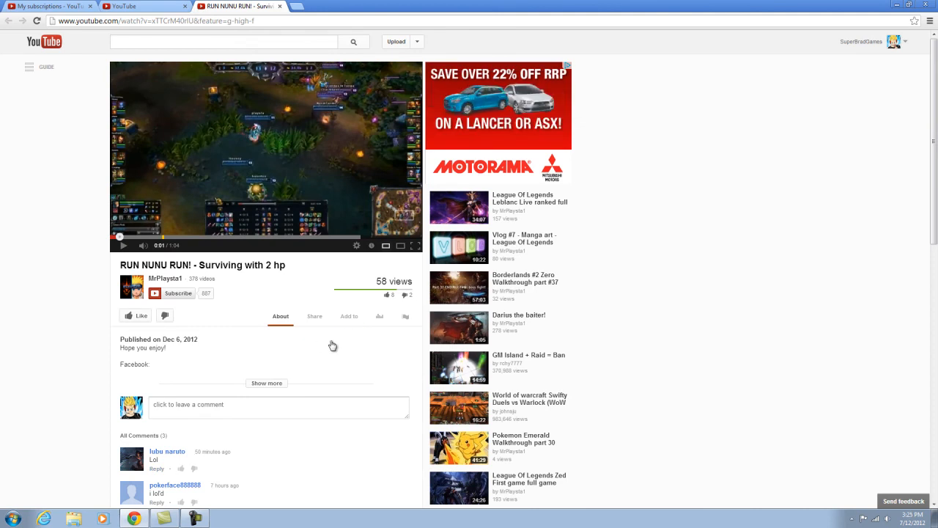
pyautogui.click(30, 67)
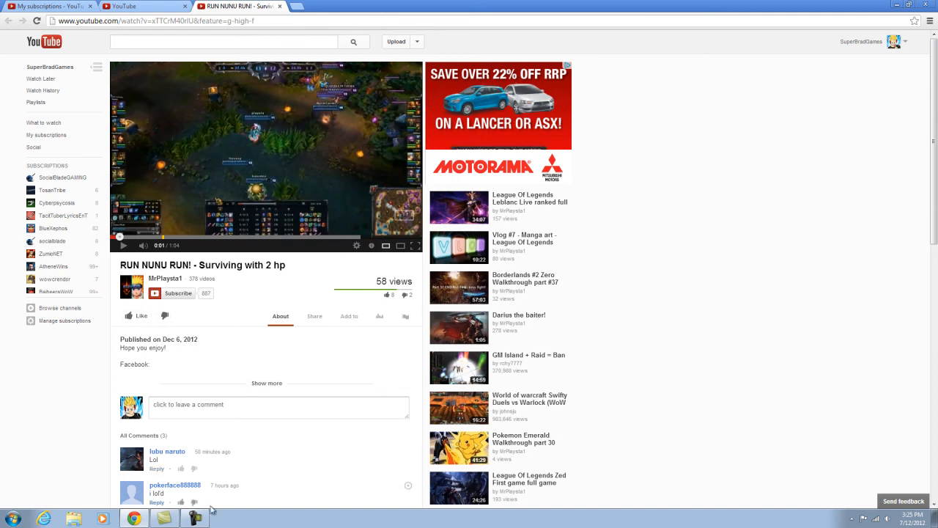
pyautogui.moveTo(499, 420)
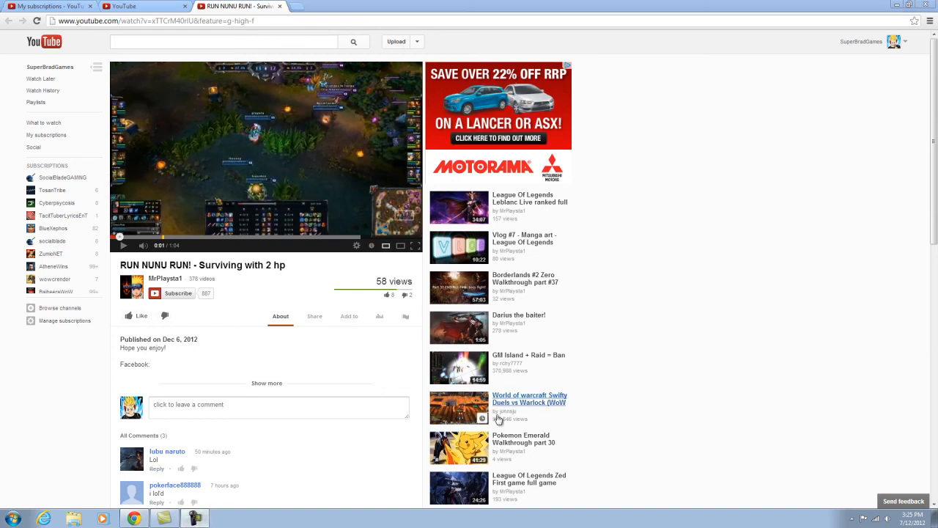